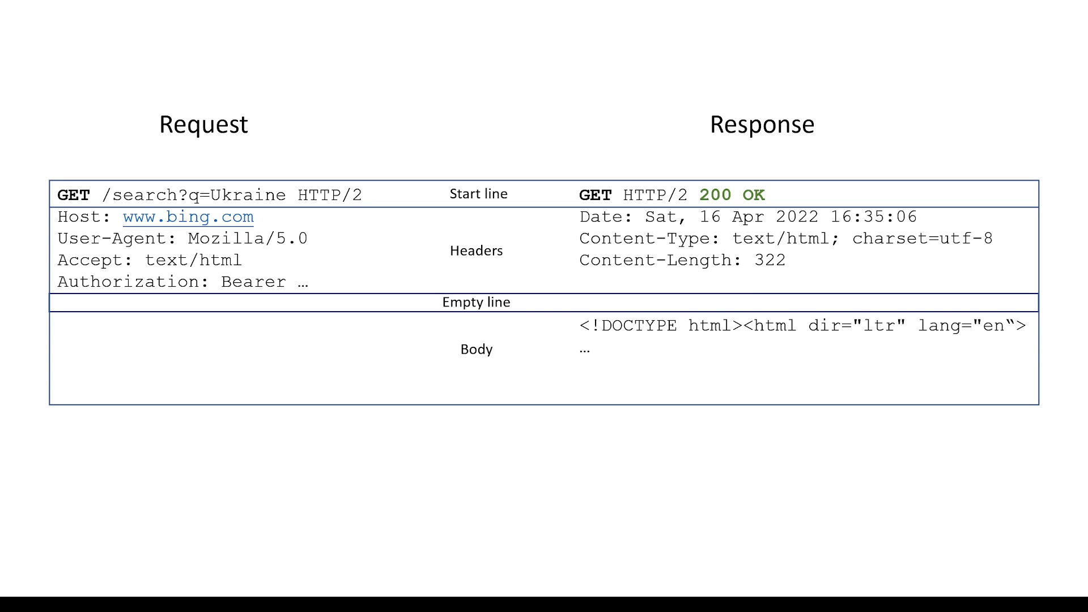
# Advance the slideshow from the request/response structure table to the HTTP Methods slide
pyautogui.write('{ "q": "Ukraine" }')
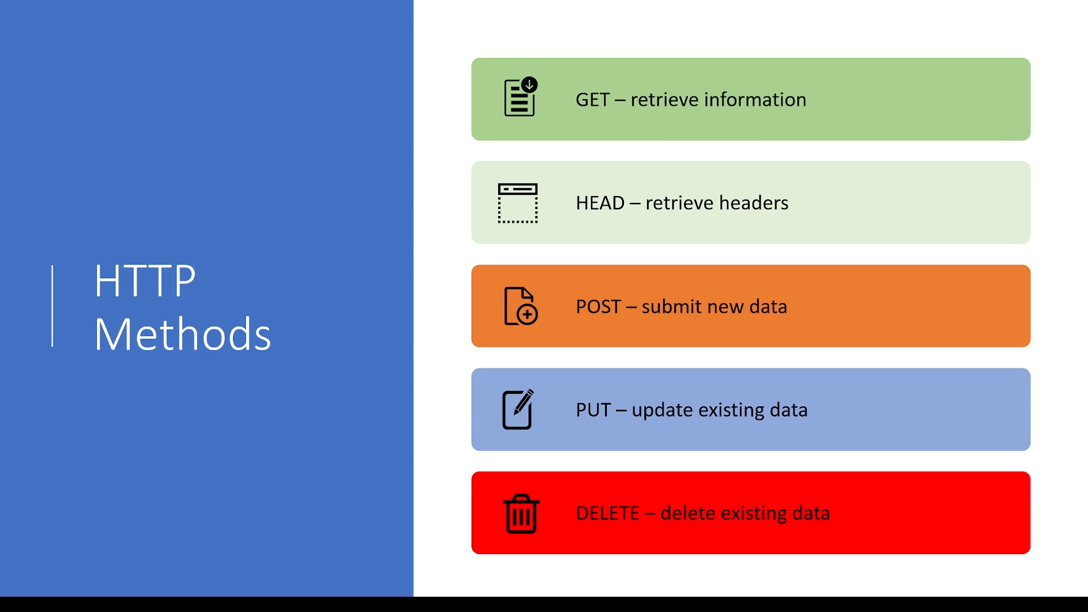
pyautogui.press('Right')
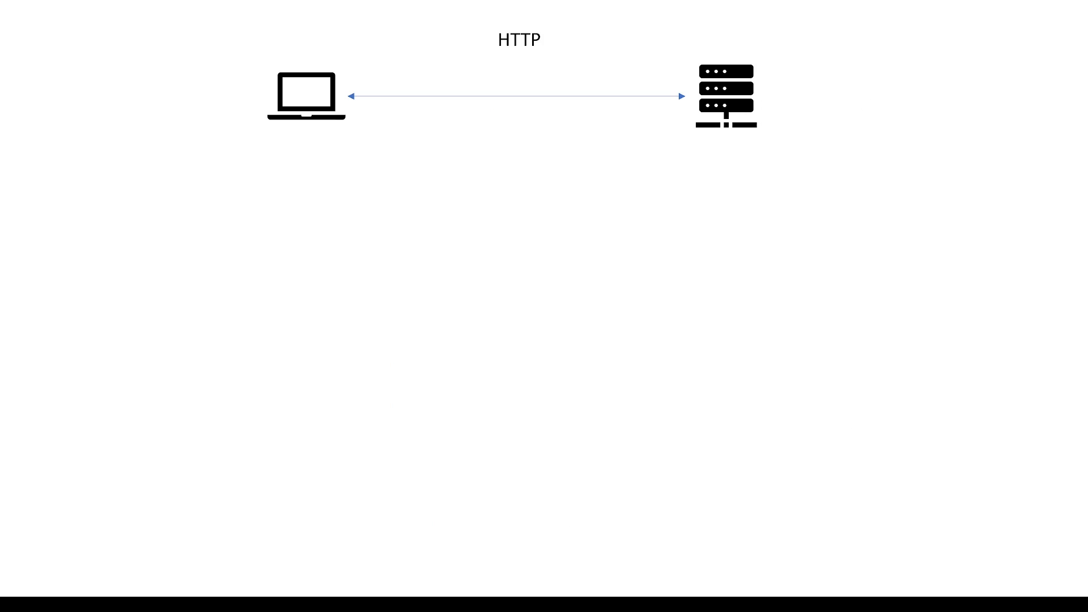